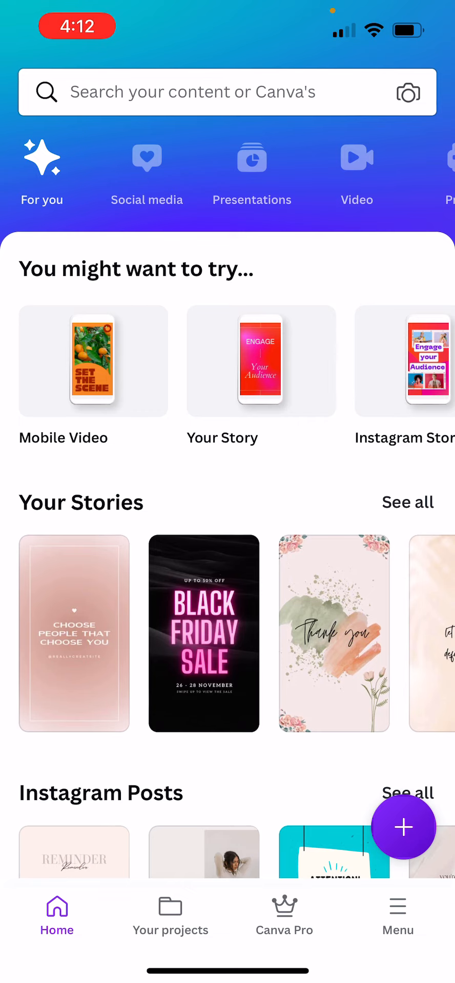
# Step: Create a new Your Story design at 1080 × 1920 px
pyautogui.click(226, 92)
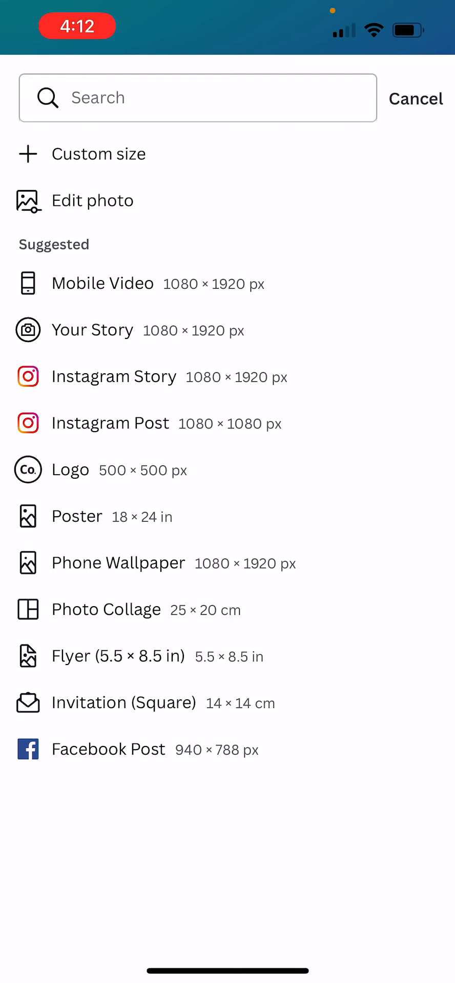
pyautogui.click(92, 330)
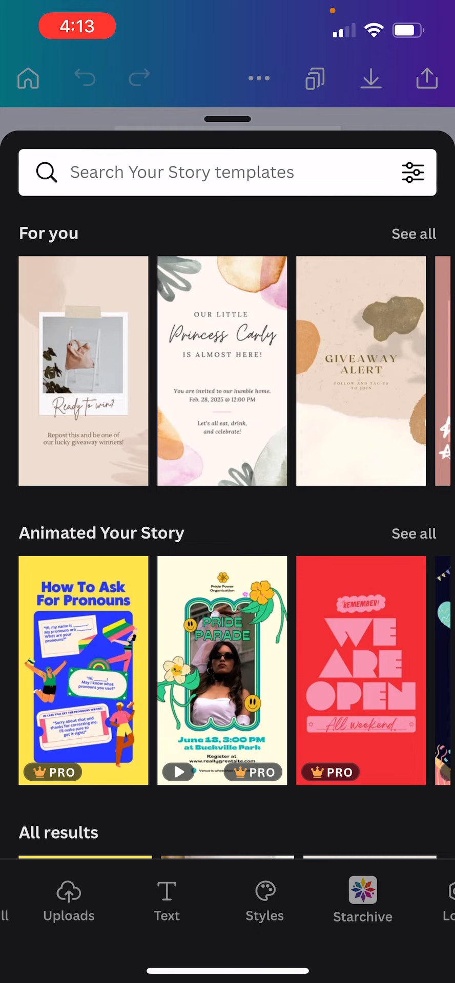
# Step: Add the purple brushstroke image from Starchive's The Agelasto Cloud to the story
pyautogui.click(362, 901)
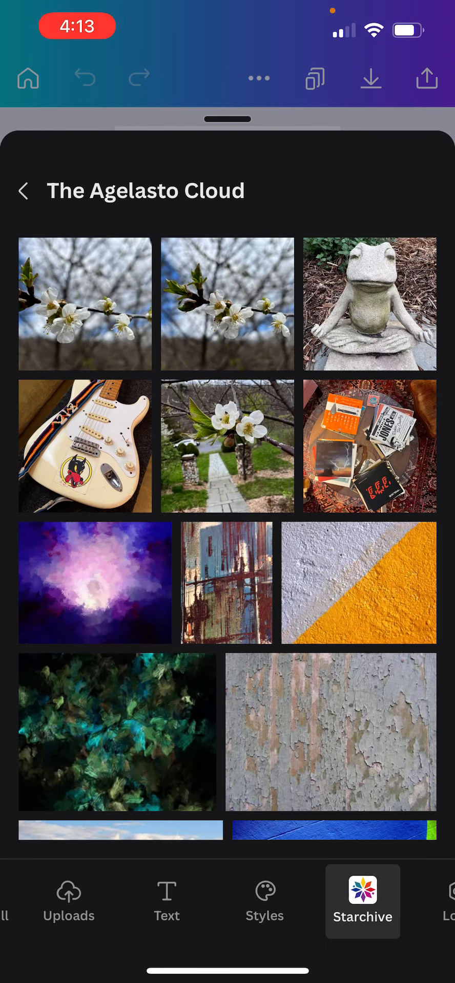
pyautogui.click(95, 581)
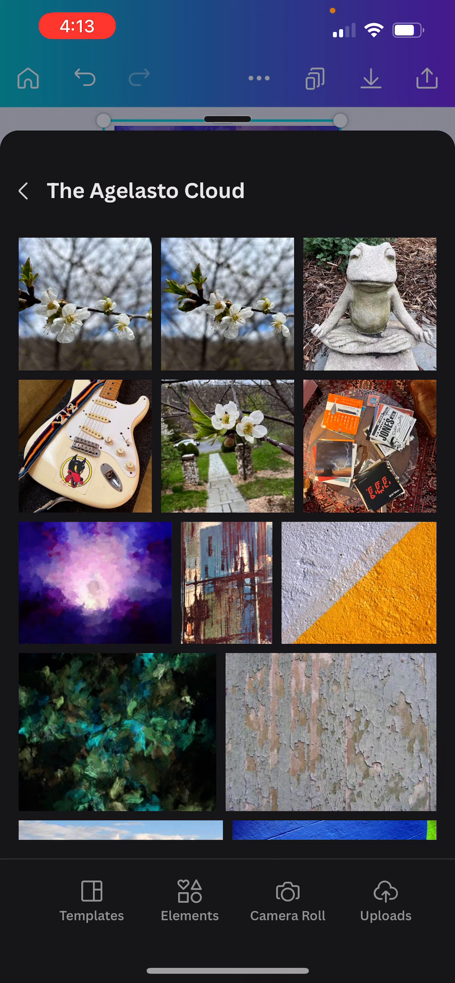
# Step: Close the image library and bring up Starchive's save destination folders
pyautogui.click(156, 902)
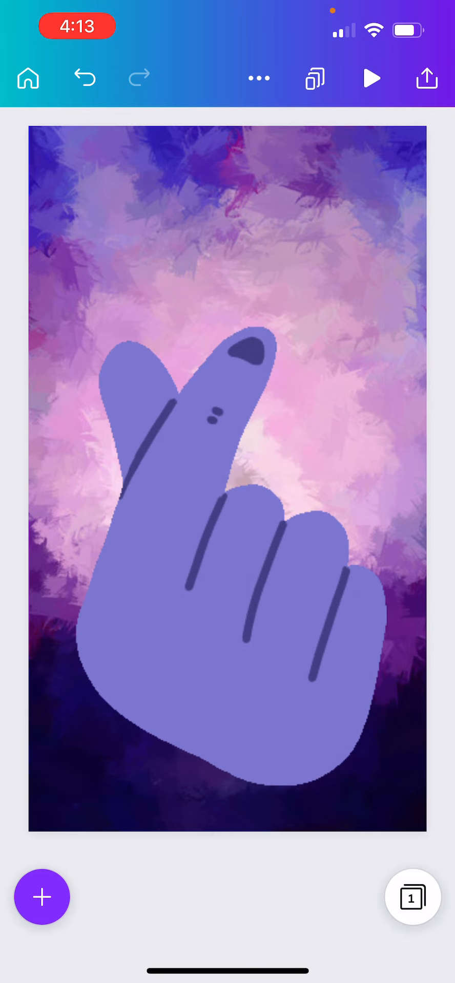
pyautogui.click(426, 78)
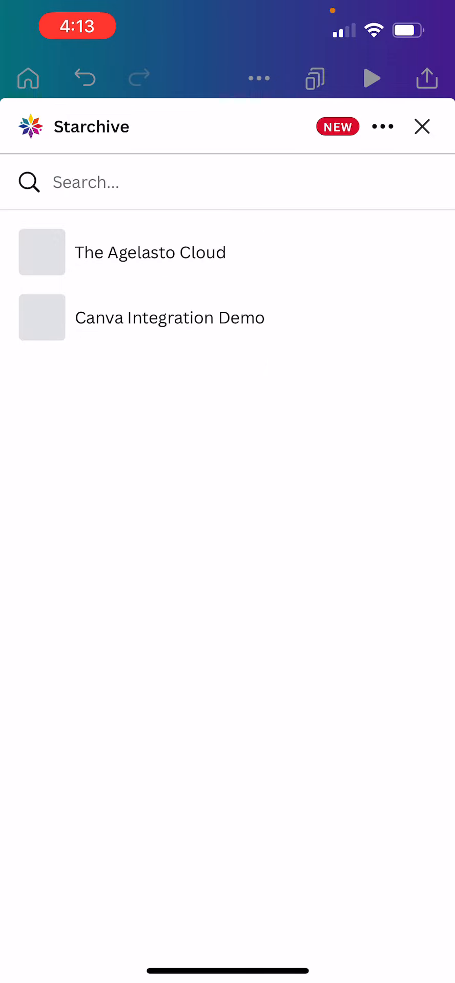
# Step: Save the story to The Agelasto Cloud as a PNG instead of JPG
pyautogui.click(150, 252)
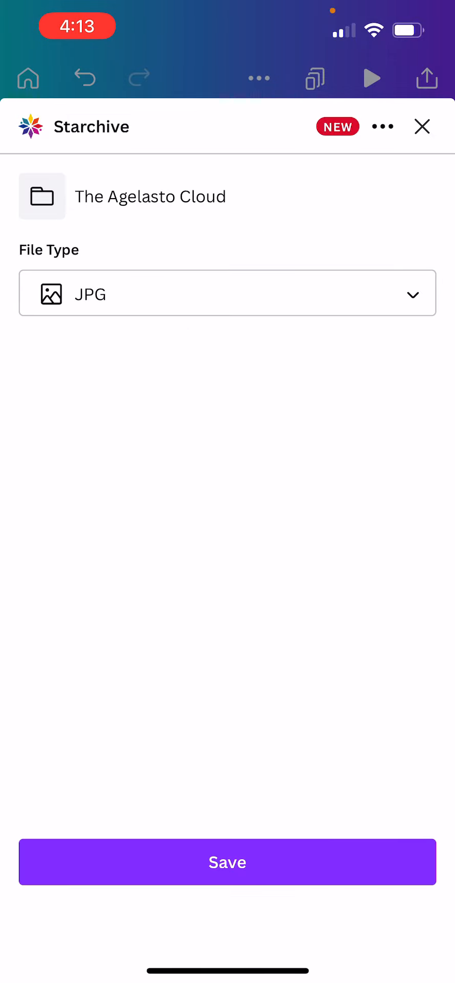
pyautogui.click(227, 293)
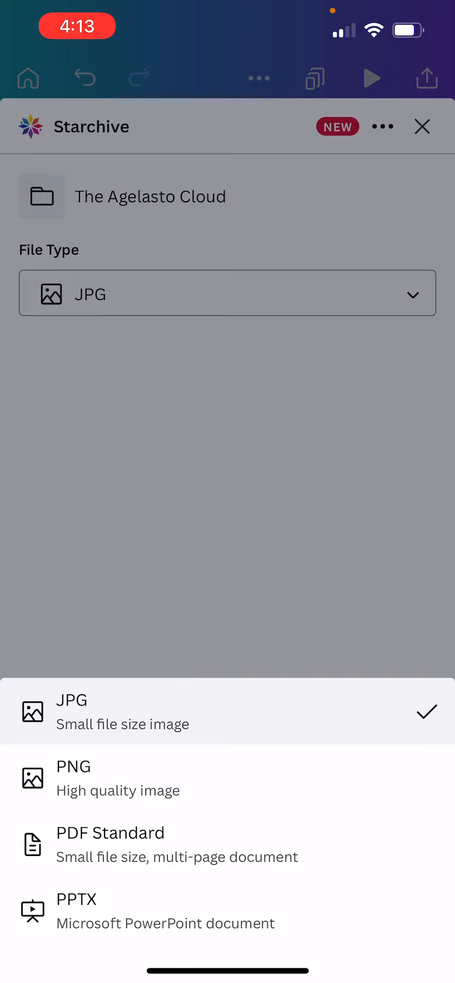
pyautogui.click(73, 767)
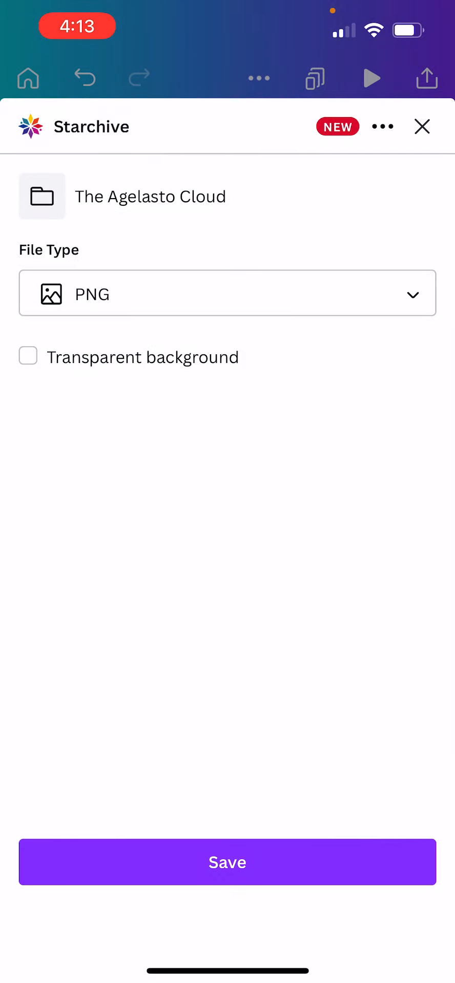
pyautogui.click(227, 863)
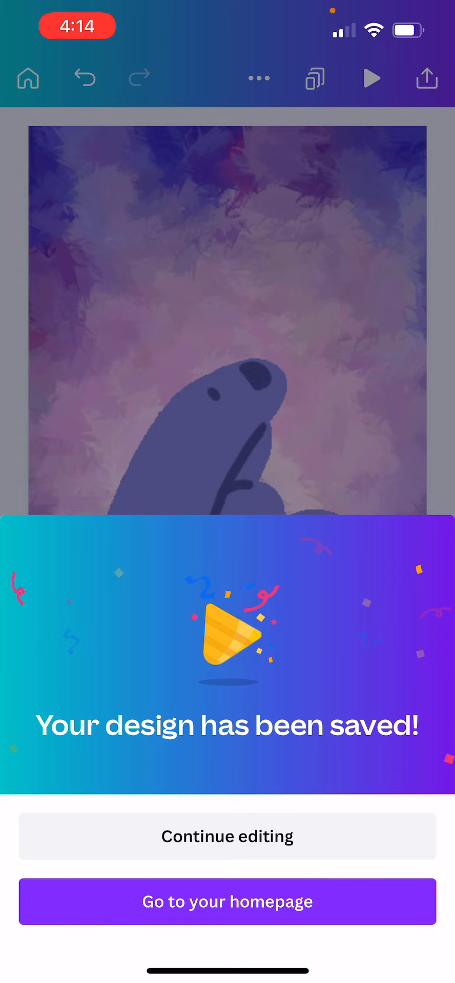
pyautogui.click(227, 835)
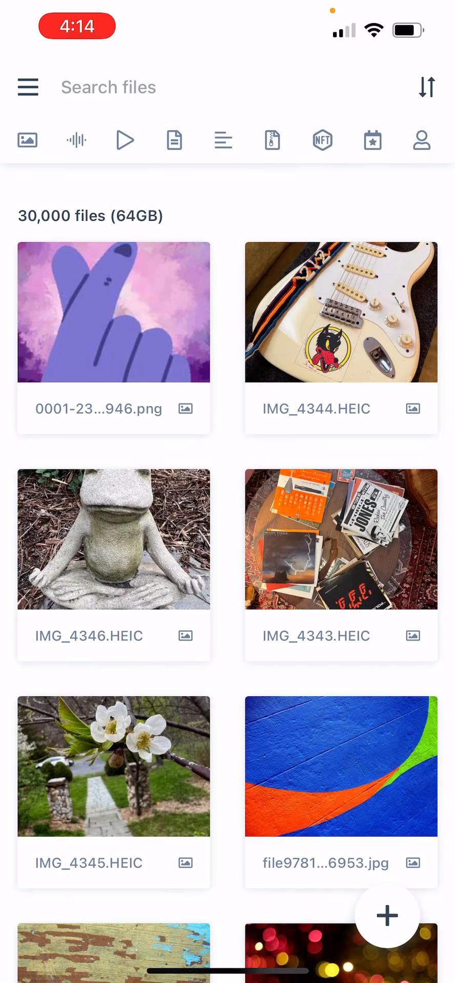
# Step: Open the saved hand PNG, start Create NFT, and select the MetaMask wallet address
pyautogui.click(114, 311)
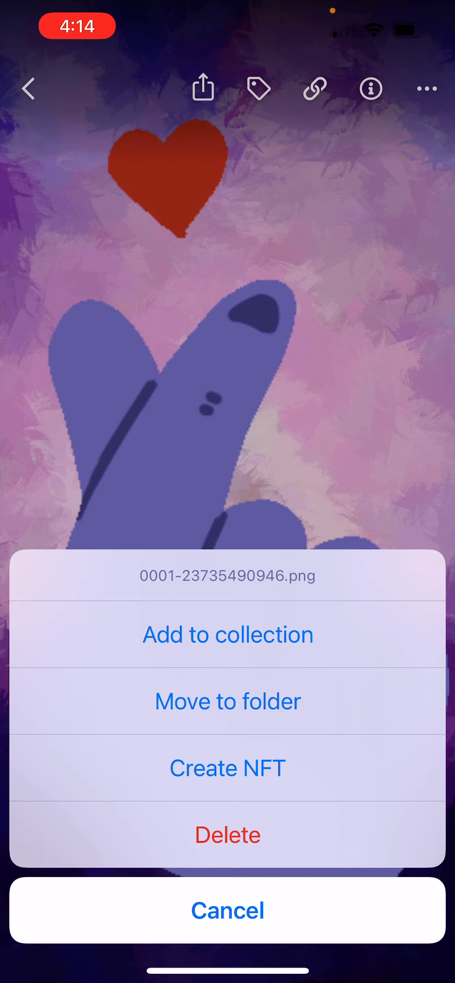
pyautogui.click(226, 768)
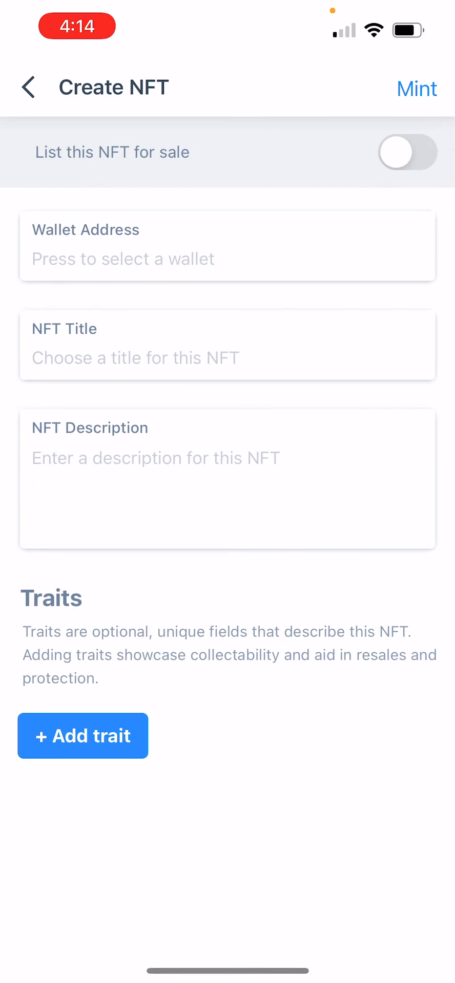
pyautogui.click(227, 257)
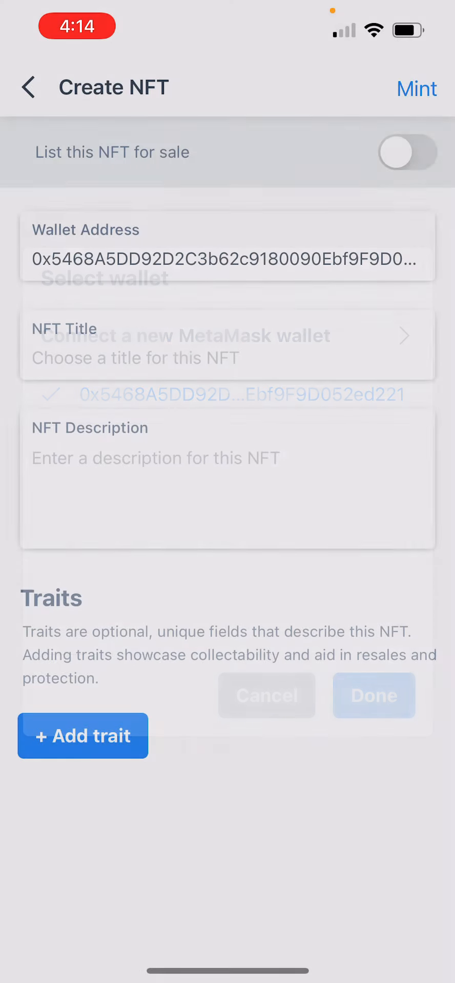
pyautogui.click(374, 696)
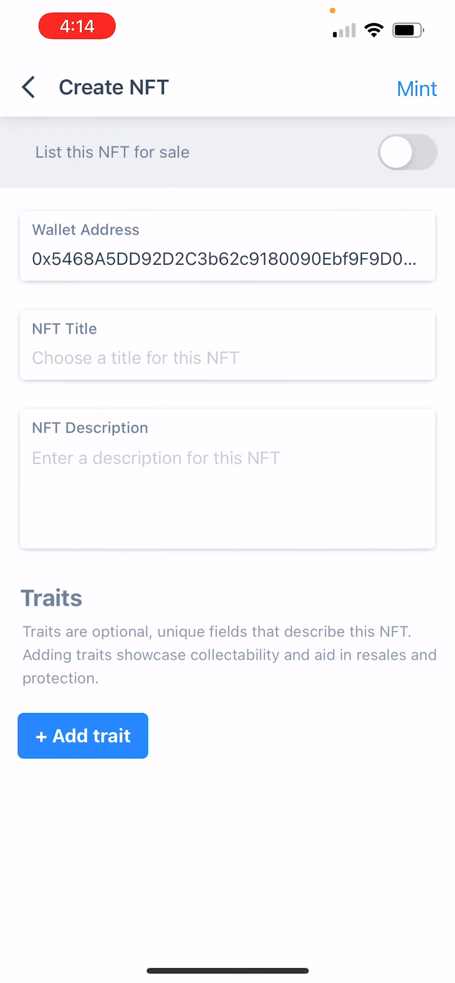
# Step: Title the NFT 'Purple snapping hearts'
pyautogui.click(227, 358)
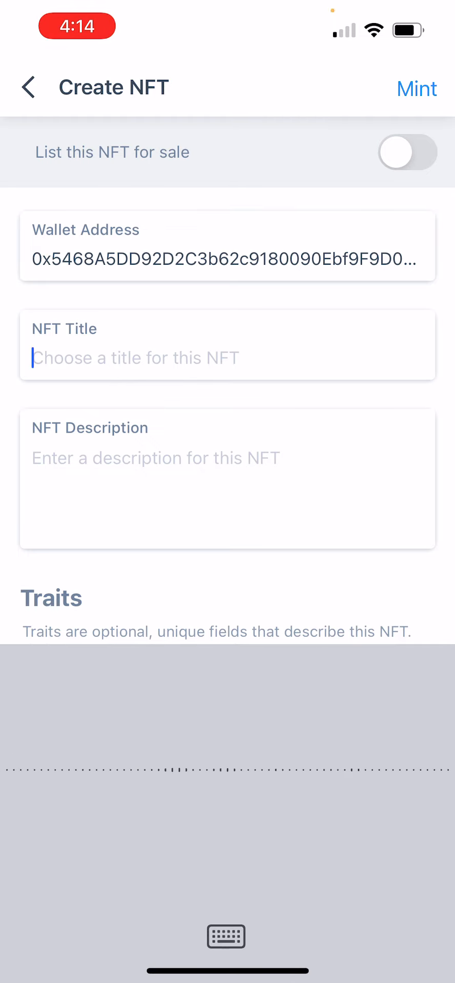
pyautogui.write('Purple')
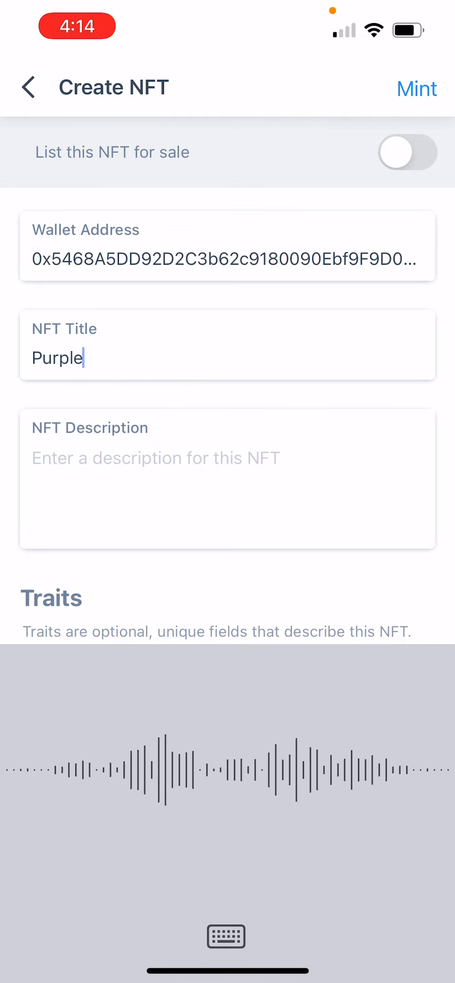
pyautogui.write('snapping hearts')
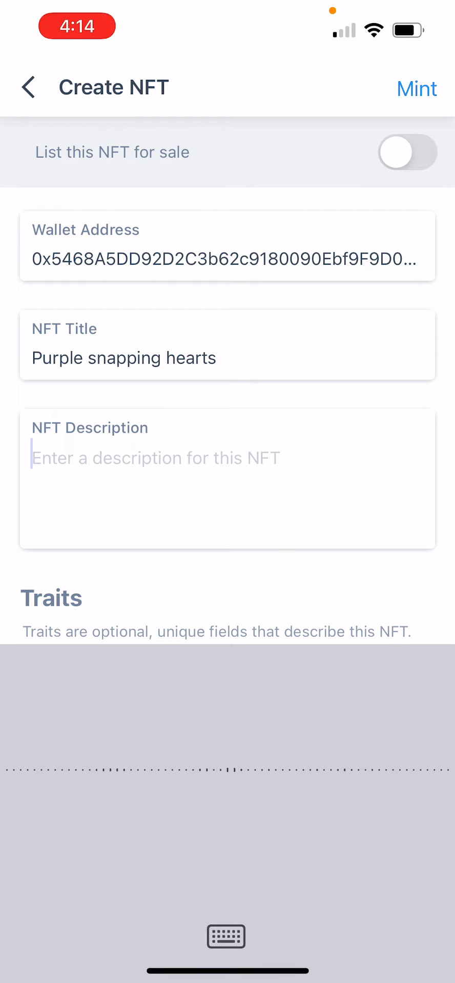
# Step: Enter the description 'This one is for all of the NFTs lovers out there' and begin the Creator value 'Peter'
pyautogui.write('This one is for')
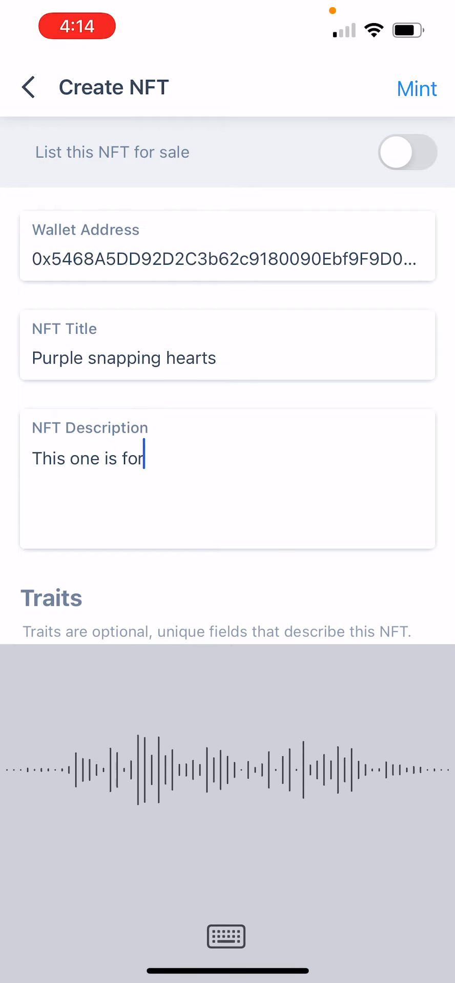
pyautogui.write('all of the NFTs lovers out')
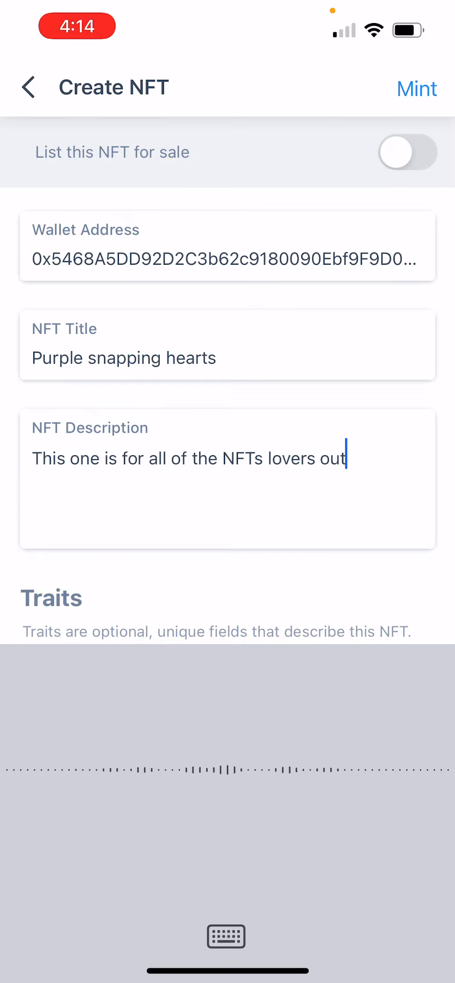
pyautogui.write('there :-)')
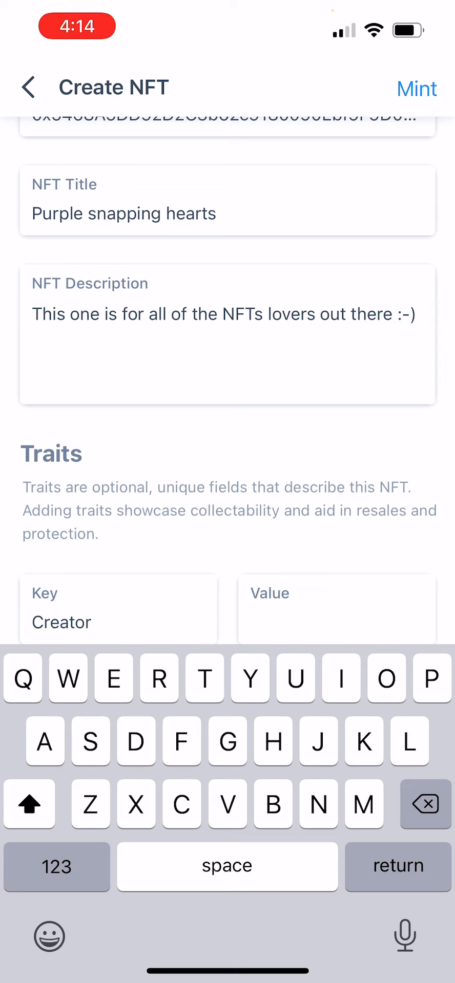
pyautogui.write('Peter')
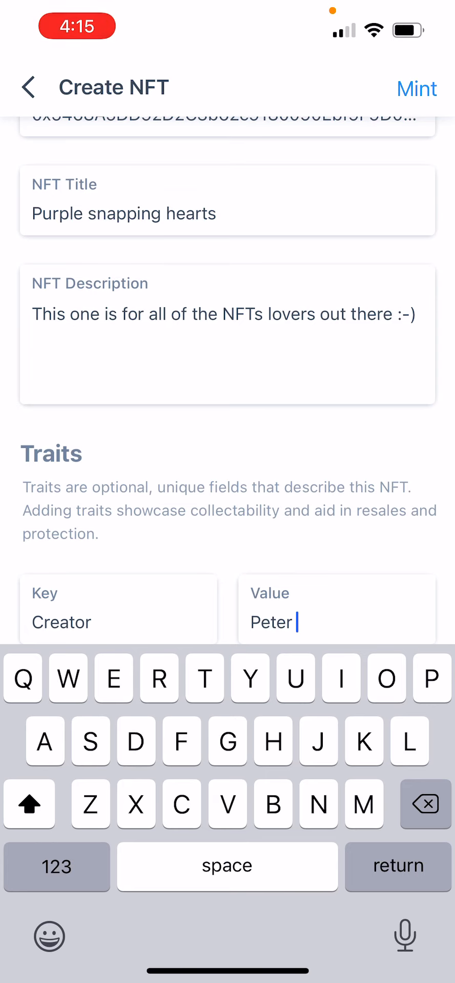
# Step: Finish Creator as Peter Agelasto, add Color Purple, Subject Love, Year 2022, and mint
pyautogui.write('Agelas')
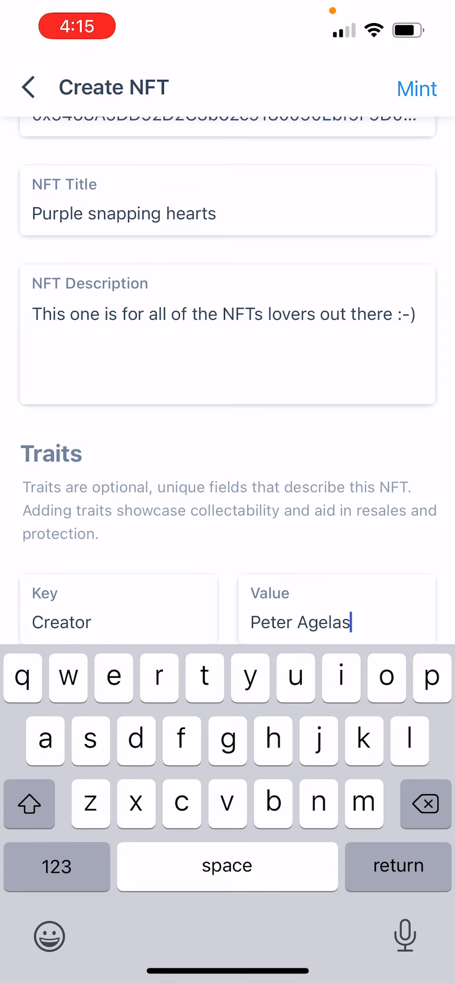
pyautogui.write('to')
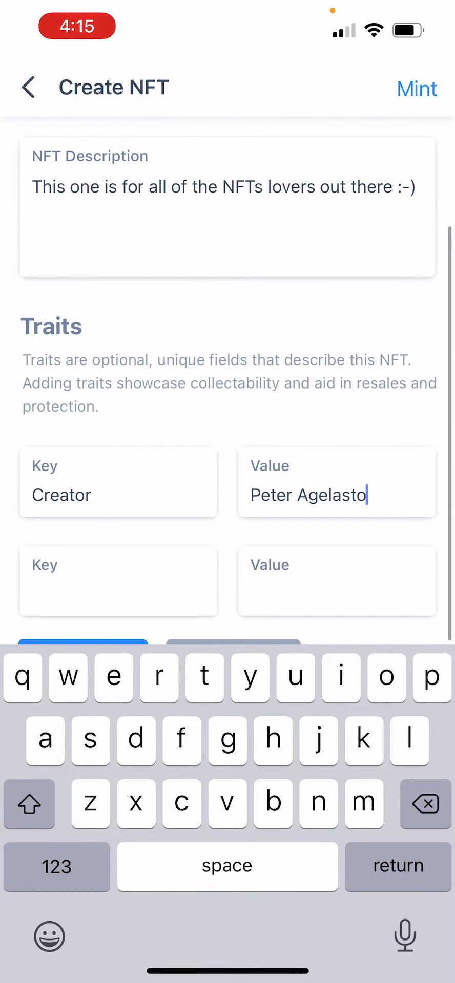
pyautogui.write('Color')
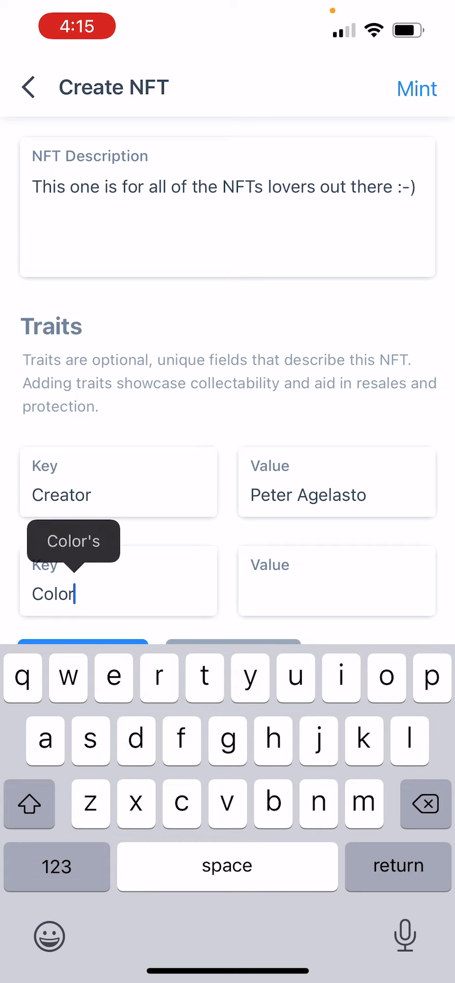
pyautogui.write('Purple')
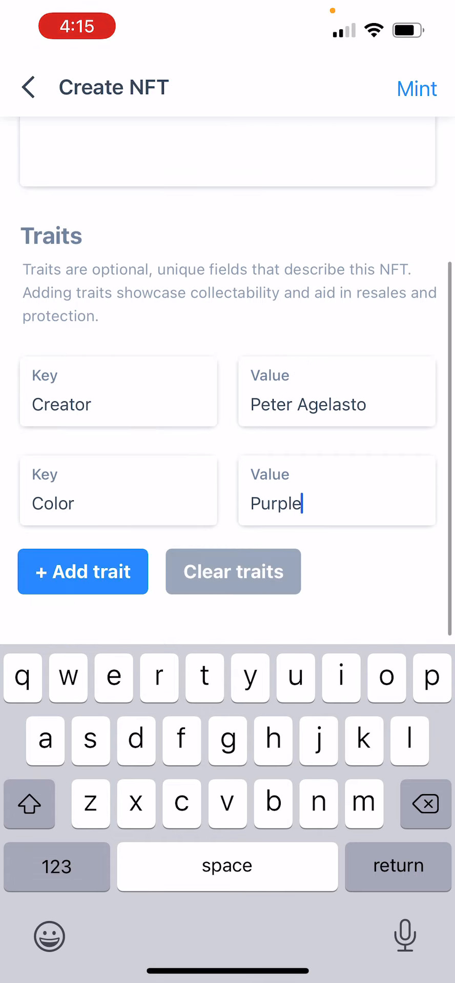
pyautogui.click(82, 571)
pyautogui.write('Lov')
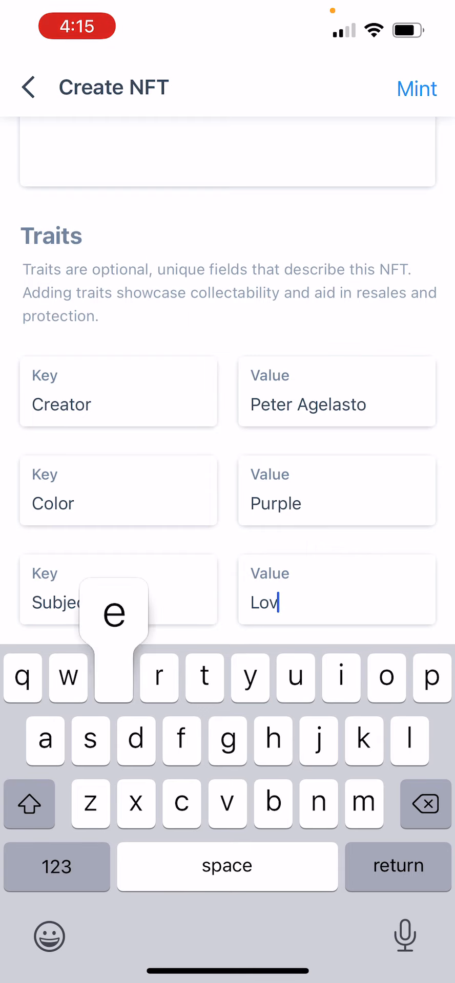
pyautogui.write('e')
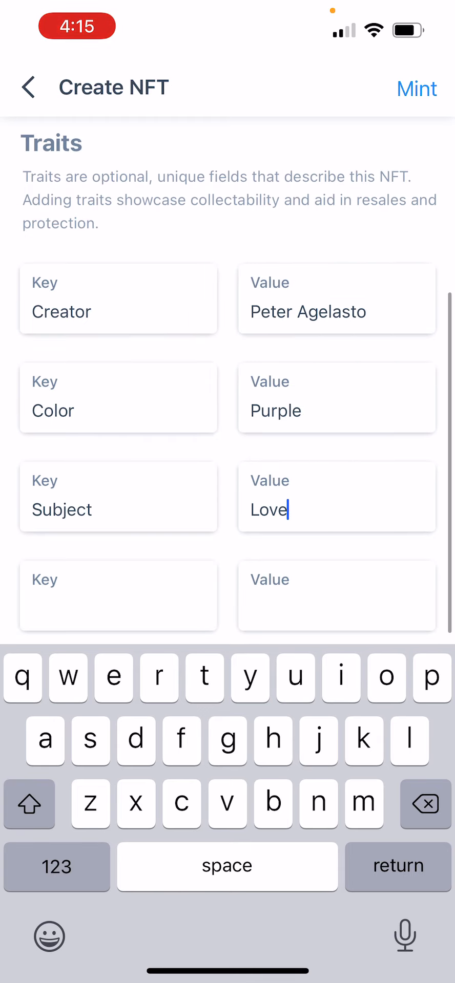
pyautogui.write('Year')
pyautogui.click(337, 597)
pyautogui.write('2022')
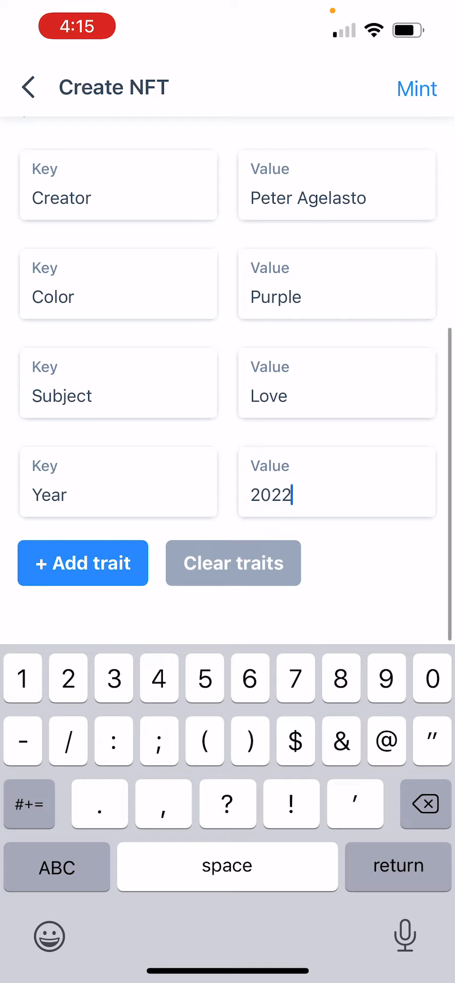
pyautogui.click(416, 88)
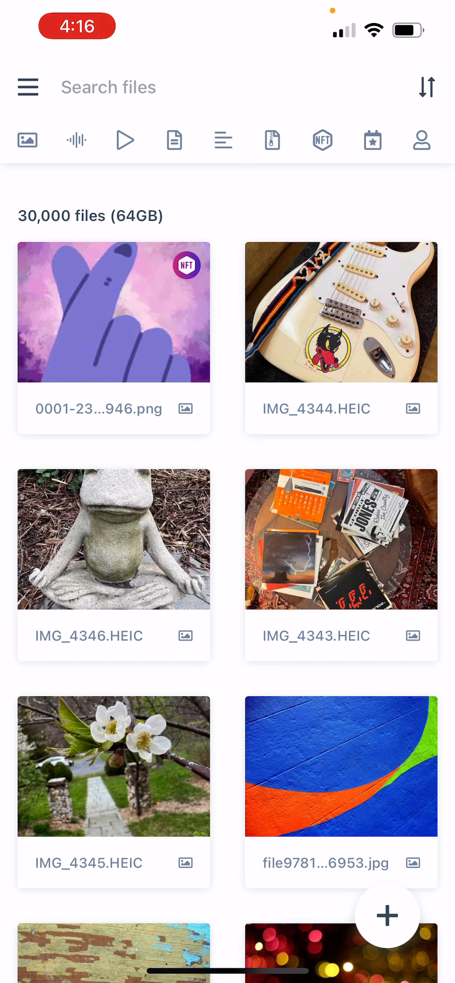
# Step: Open the minted hand PNG and view its contract address and traits in NFT Details
pyautogui.click(114, 312)
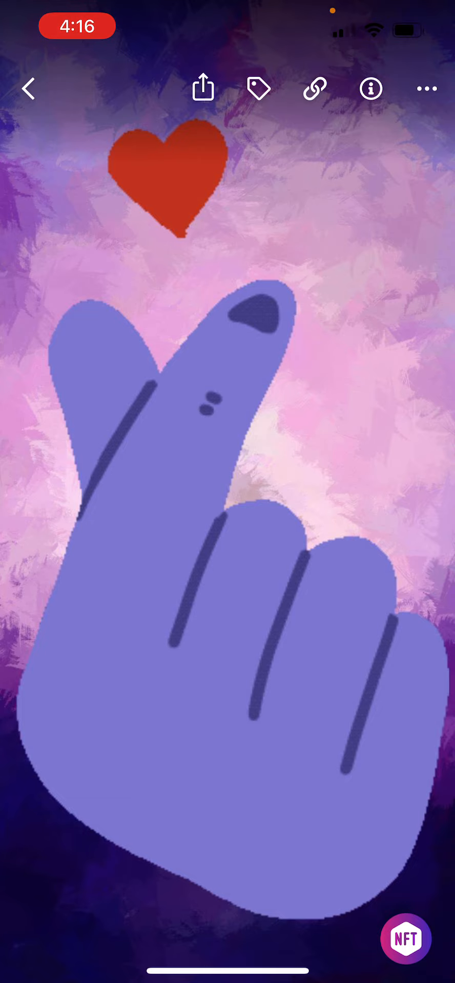
pyautogui.click(370, 88)
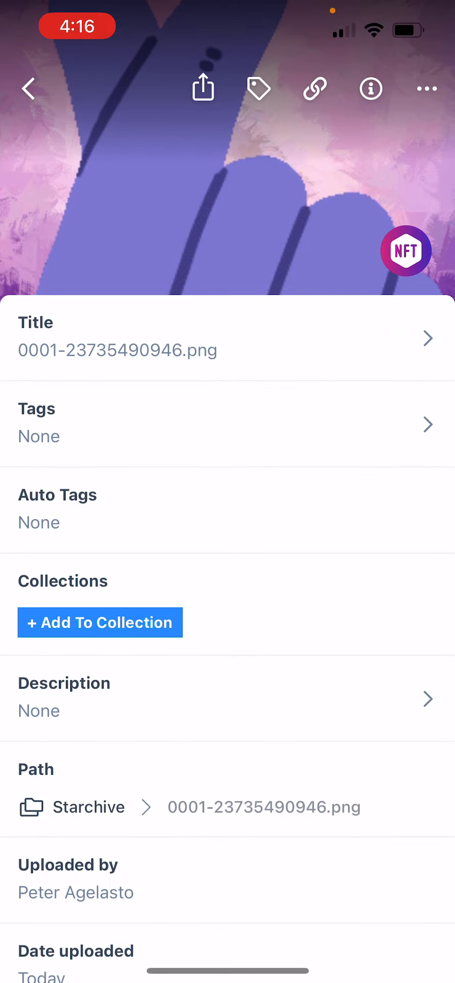
pyautogui.scroll(-3)
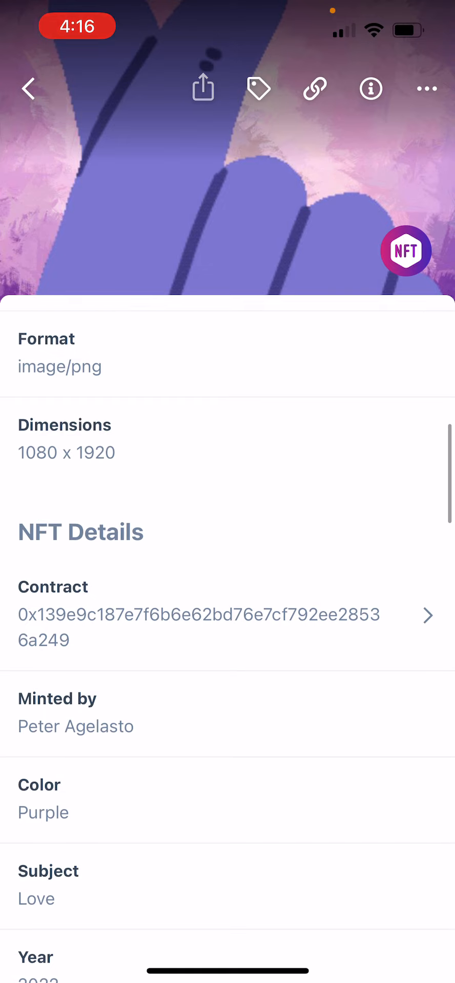
# Step: AirDrop the hand PNG to the nearby MacBook Pro and close the share sheet
pyautogui.click(203, 87)
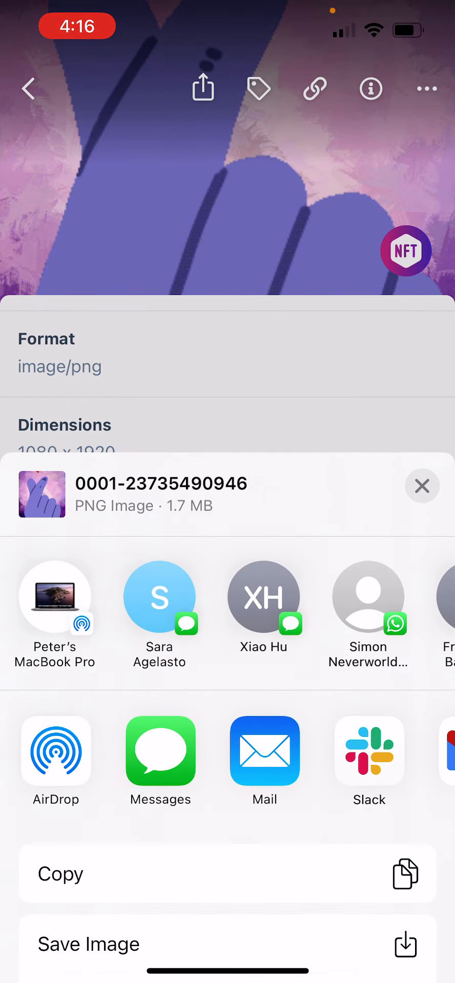
pyautogui.click(55, 596)
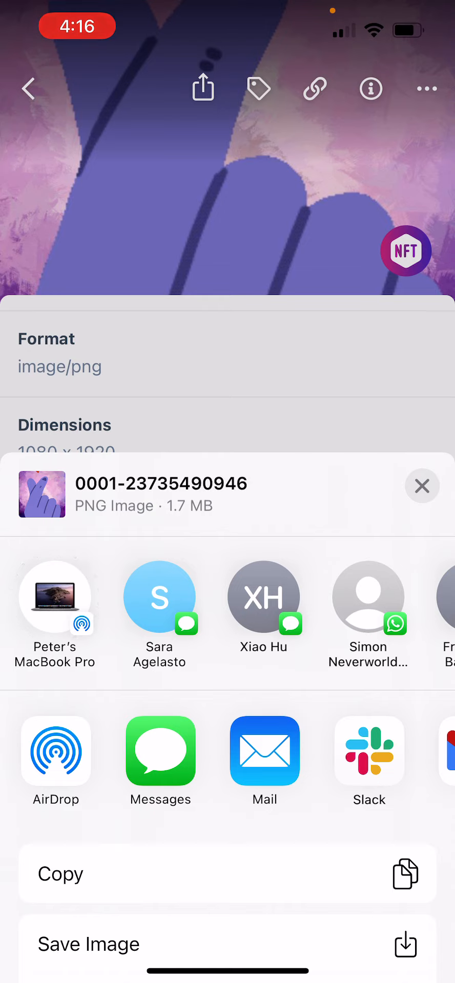
pyautogui.click(55, 596)
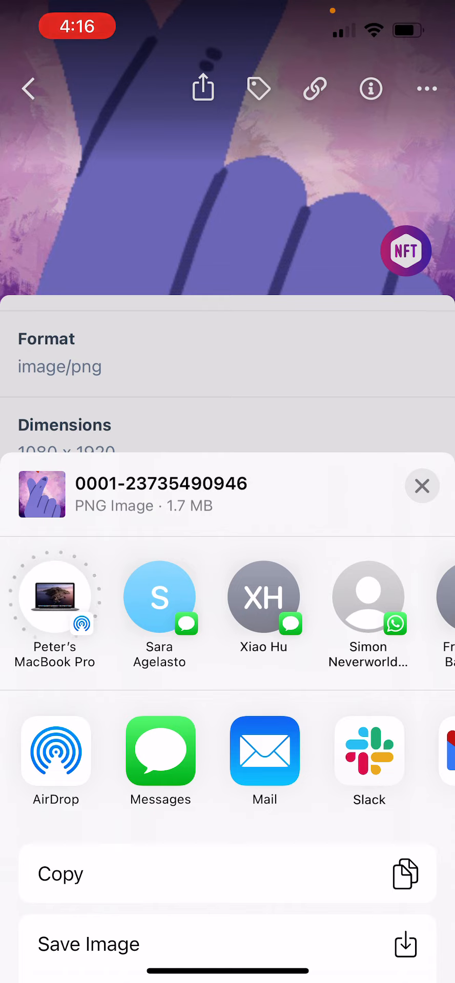
pyautogui.click(422, 486)
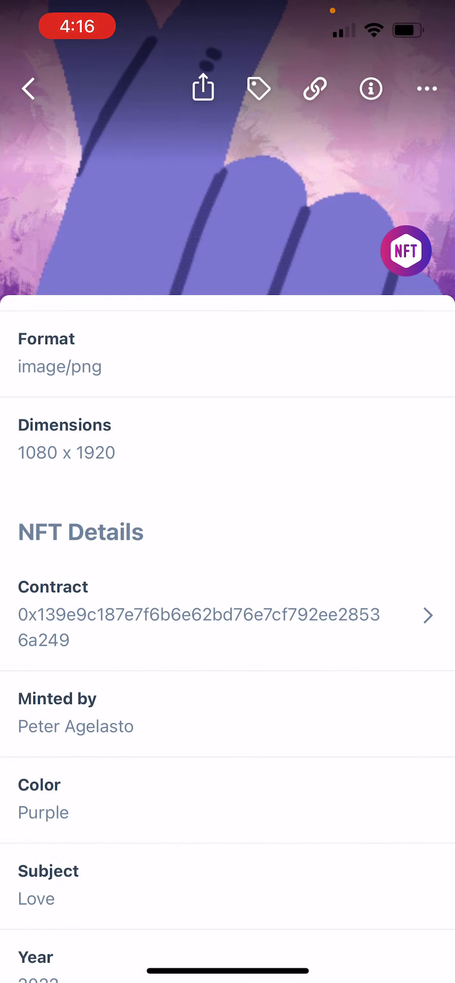